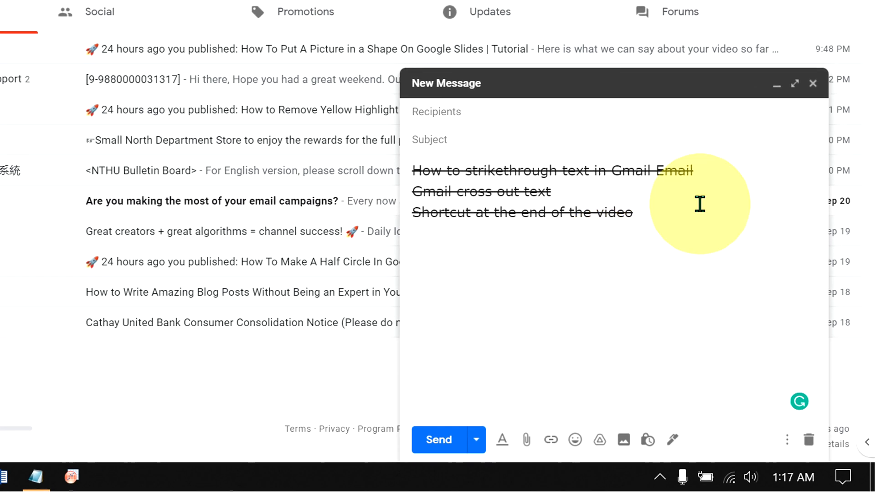
mouse_move(716, 190)
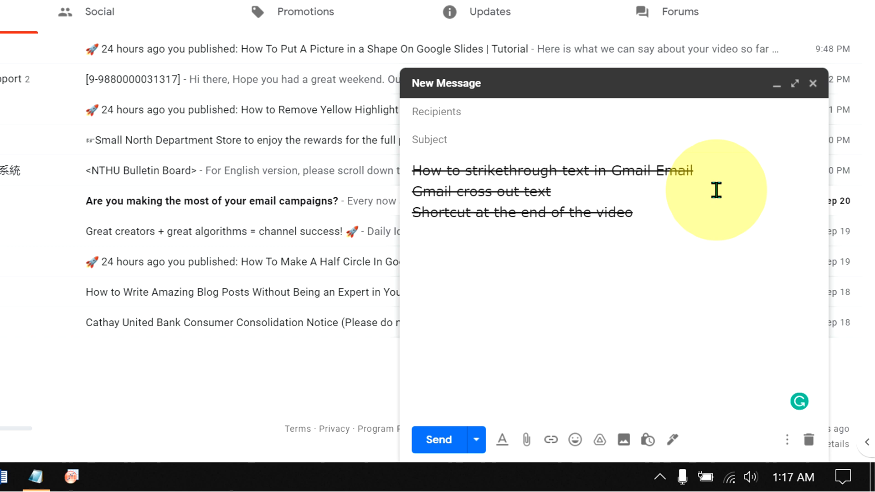
mouse_move(667, 274)
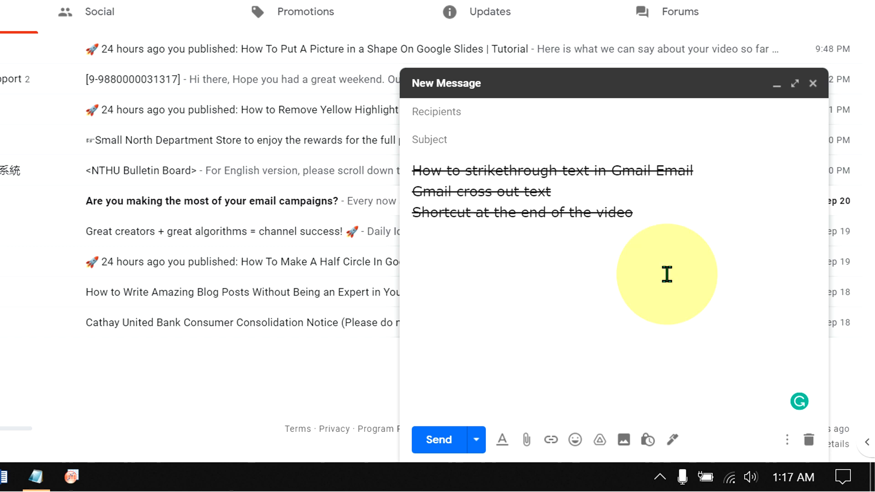
mouse_move(445, 243)
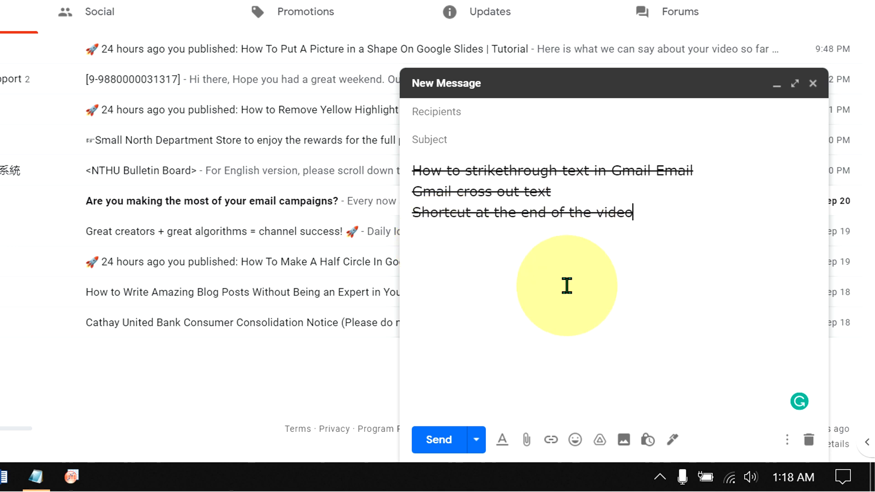
Select all three lines of the draft and turn their strikethrough off.
key("ctrl+a")
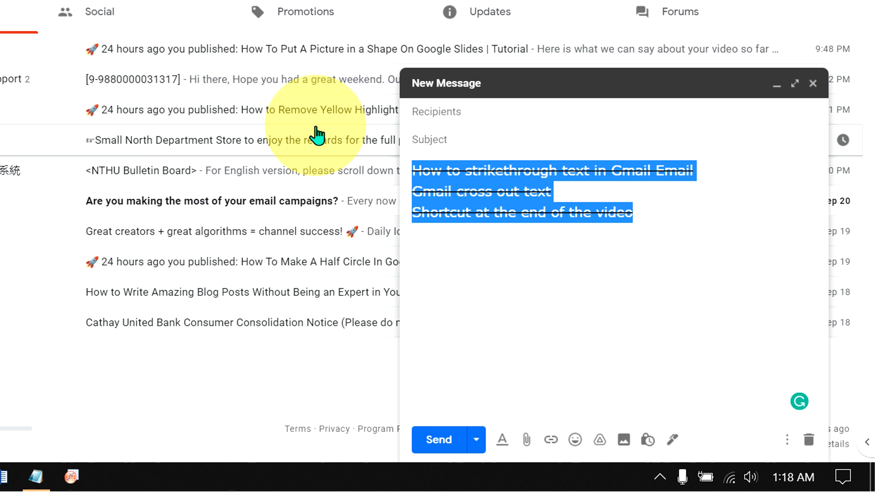
left_click(673, 224)
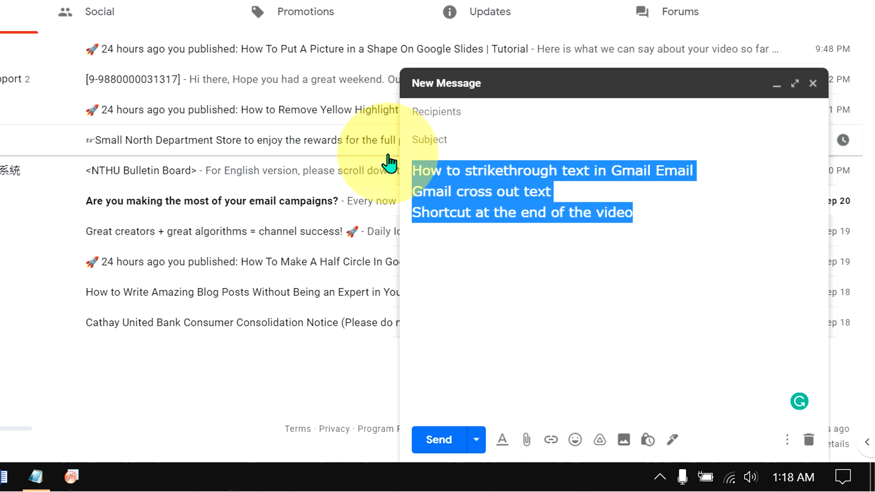
mouse_move(609, 324)
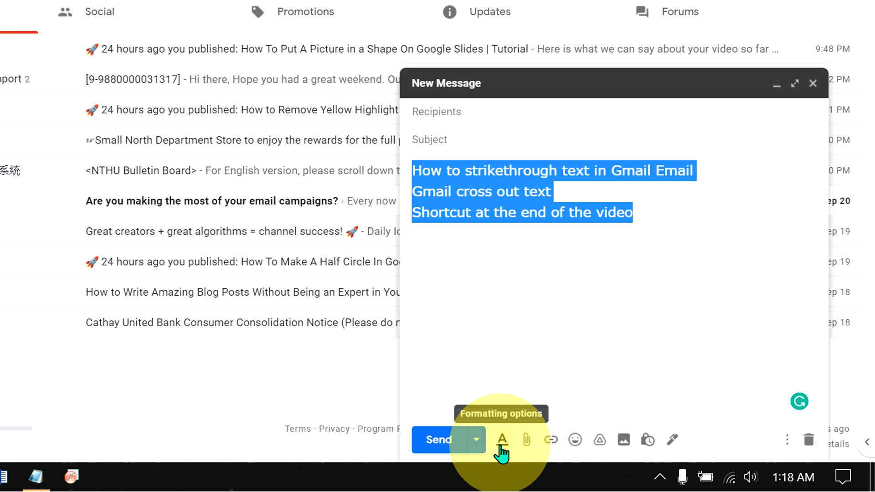
Apply Strikethrough to the selected lines from the More formatting options menu.
left_click(501, 440)
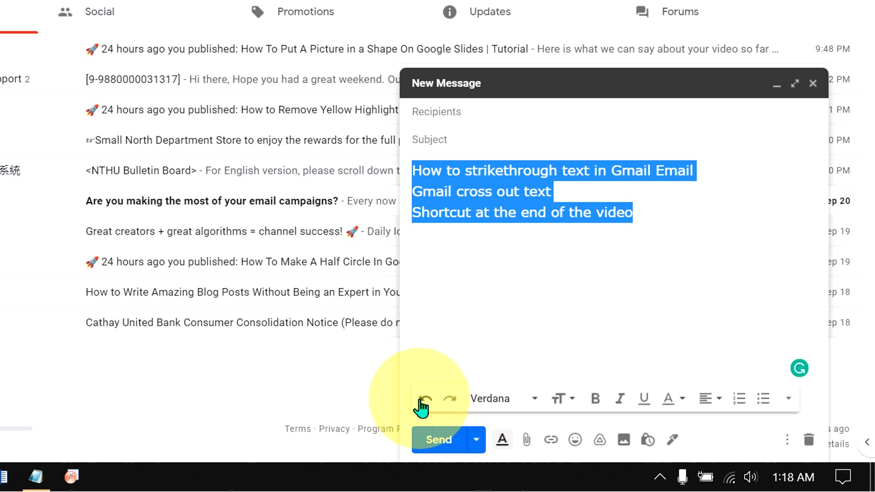
mouse_move(780, 412)
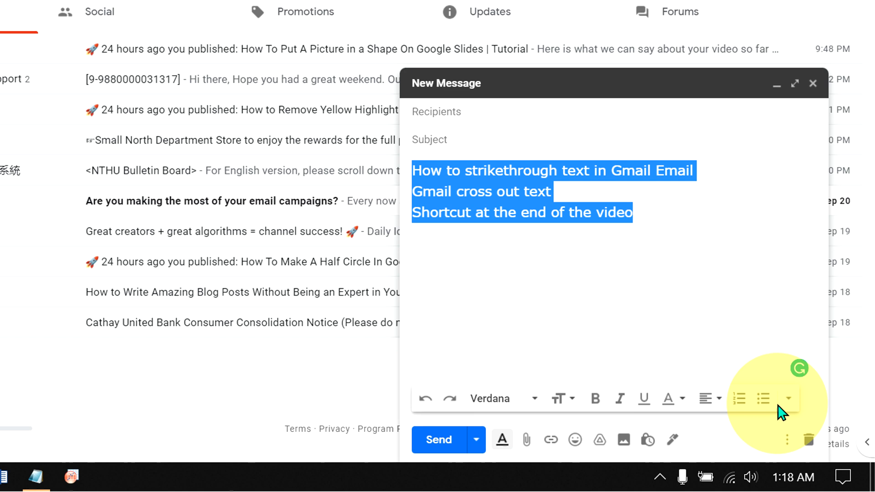
mouse_move(788, 398)
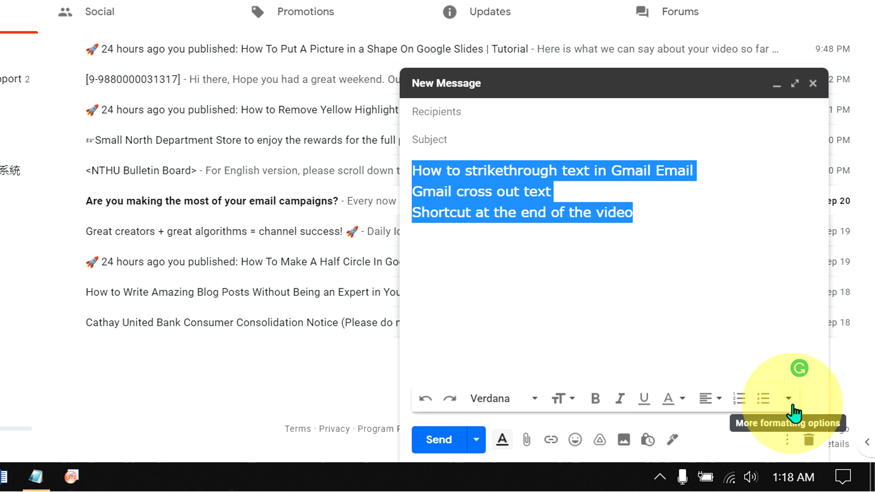
mouse_move(790, 413)
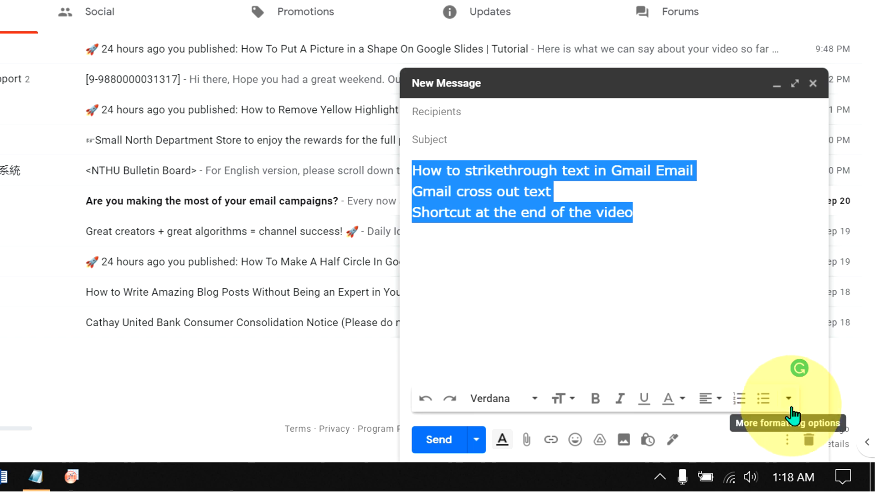
left_click(788, 398)
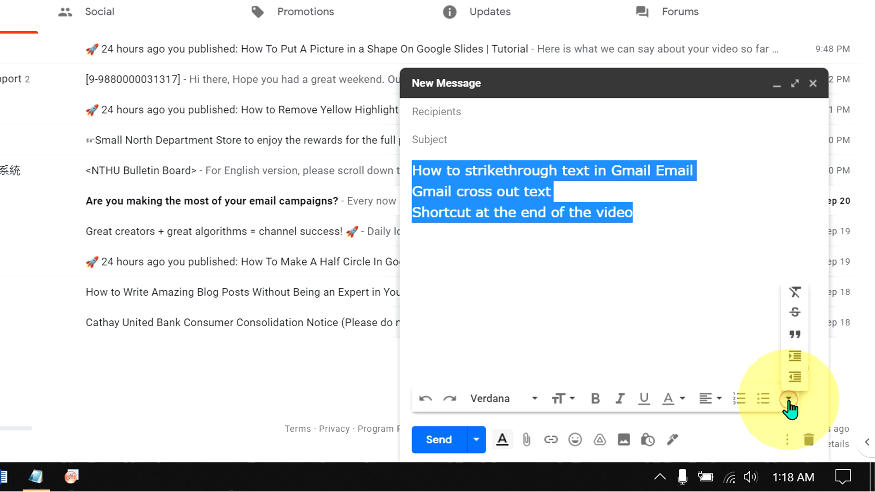
mouse_move(794, 356)
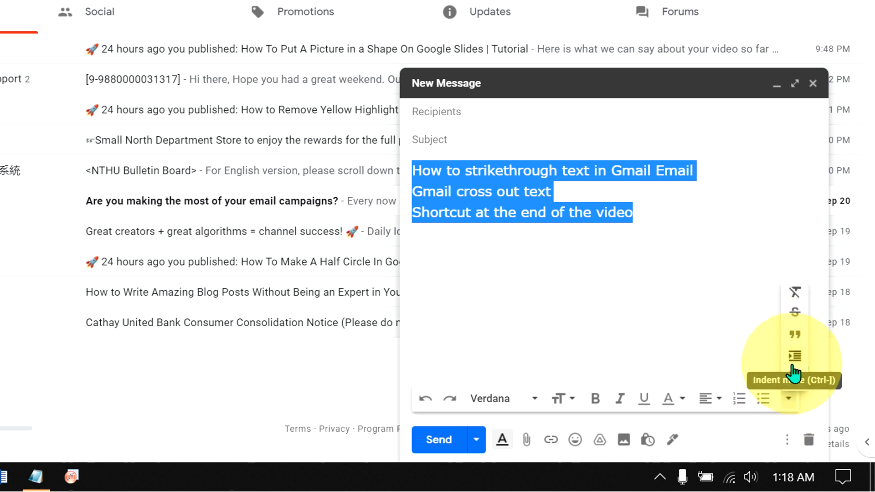
left_click(795, 310)
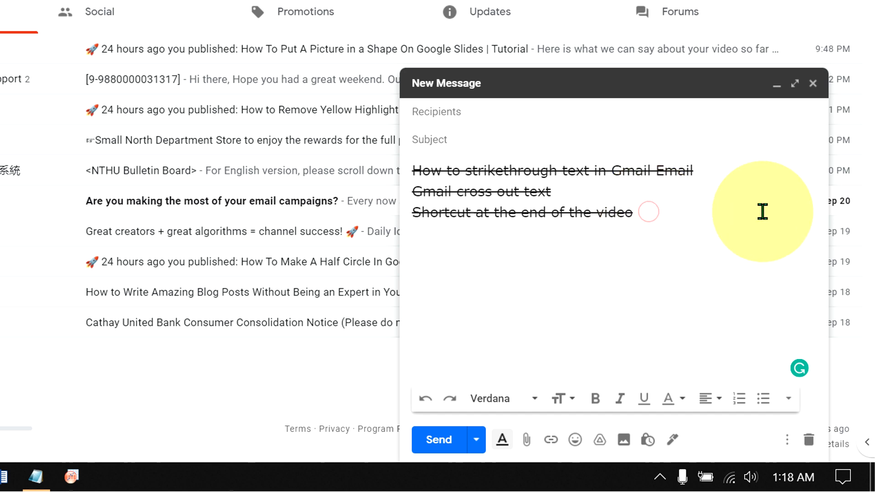
Add extra characters ('ahbfajbfabdf', 'dfdbf') after the last line as unstruck text.
type("zsdfbasdbfkbfasdbfkdf")
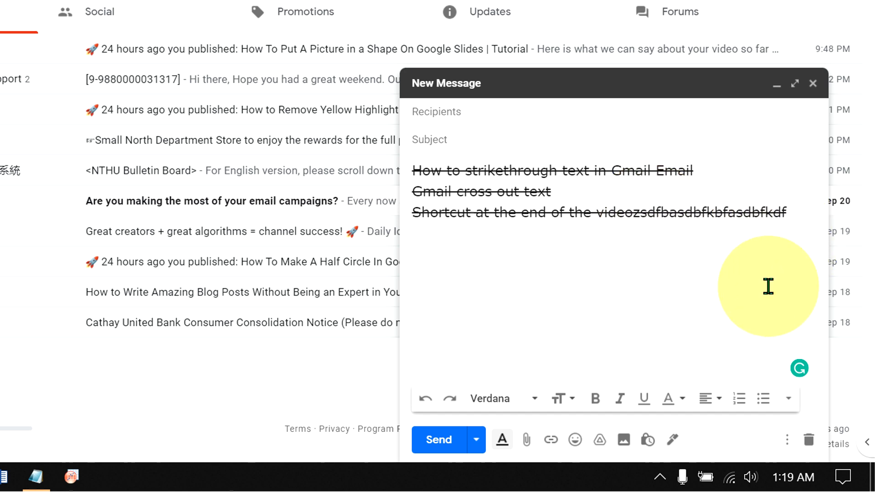
left_click(787, 398)
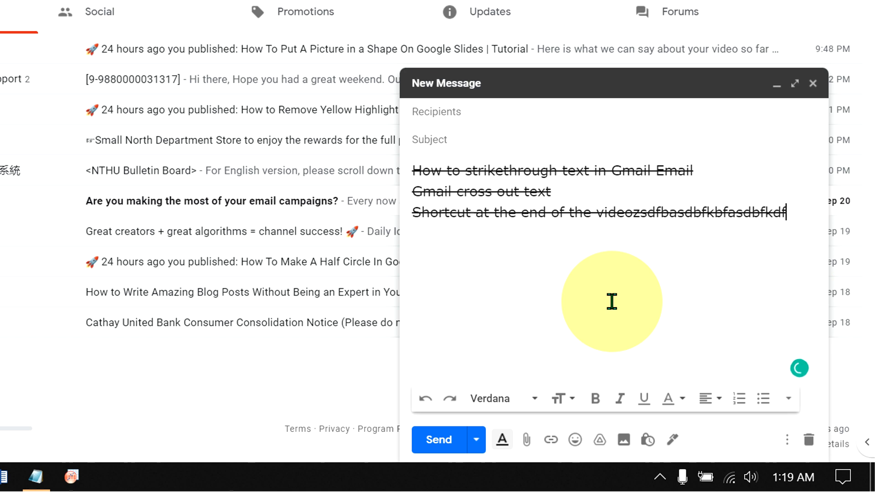
type("ahbfajbfabdf")
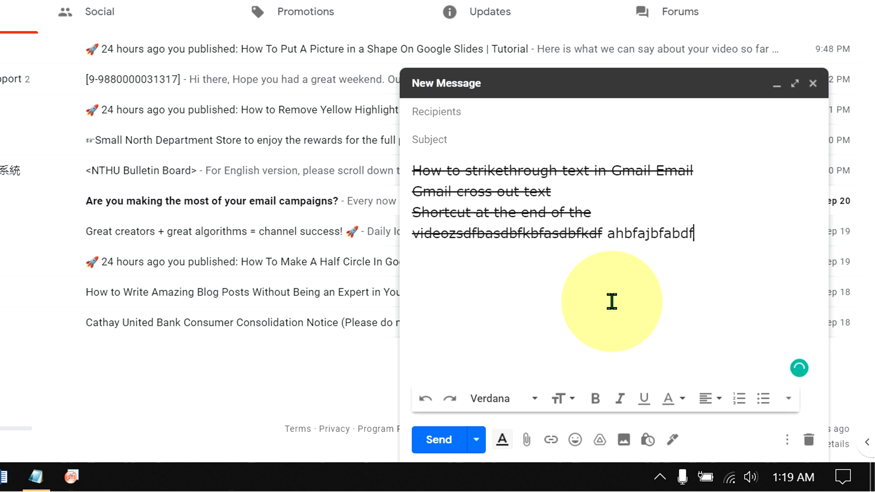
type("dfdbf")
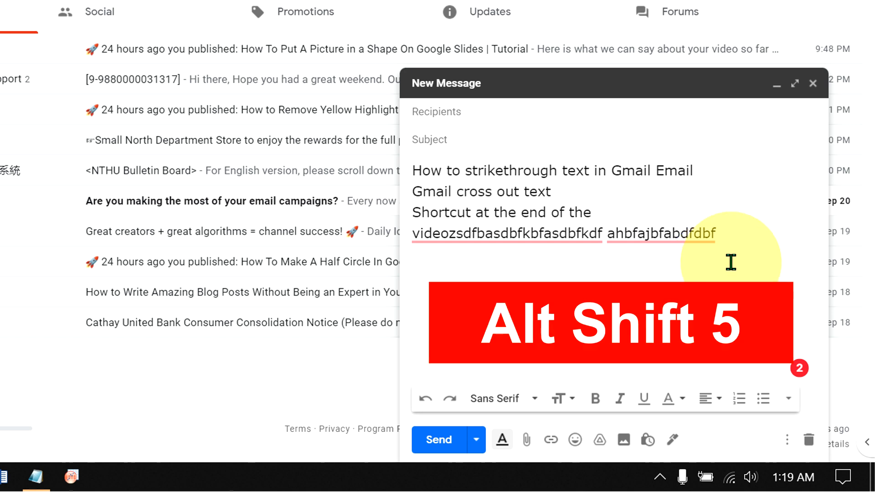
key("ctrl+a")
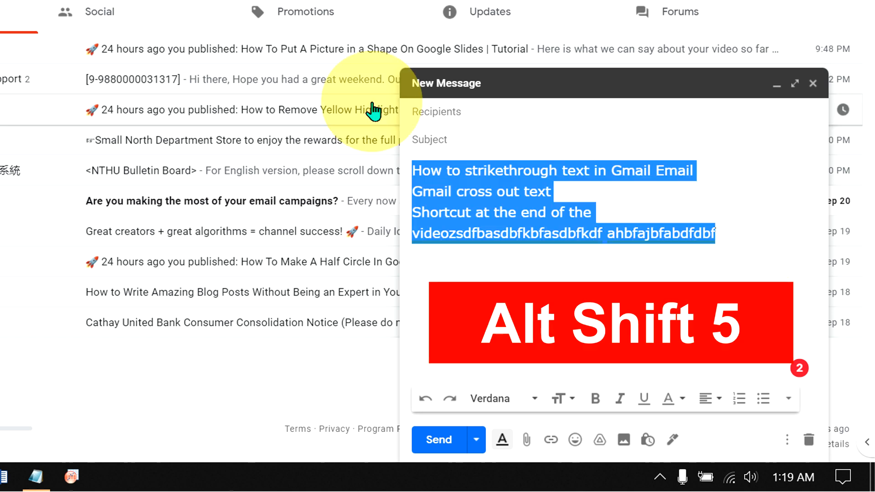
key("alt+shift+5")
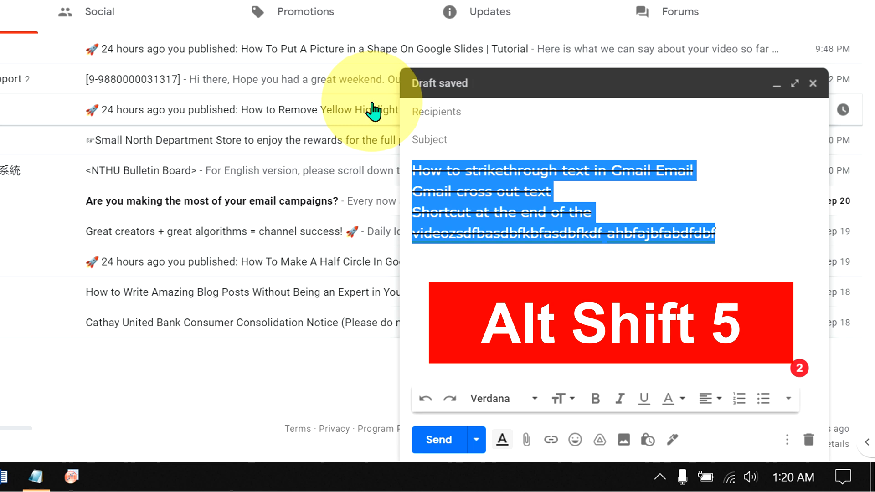
key("alt+shift+5")
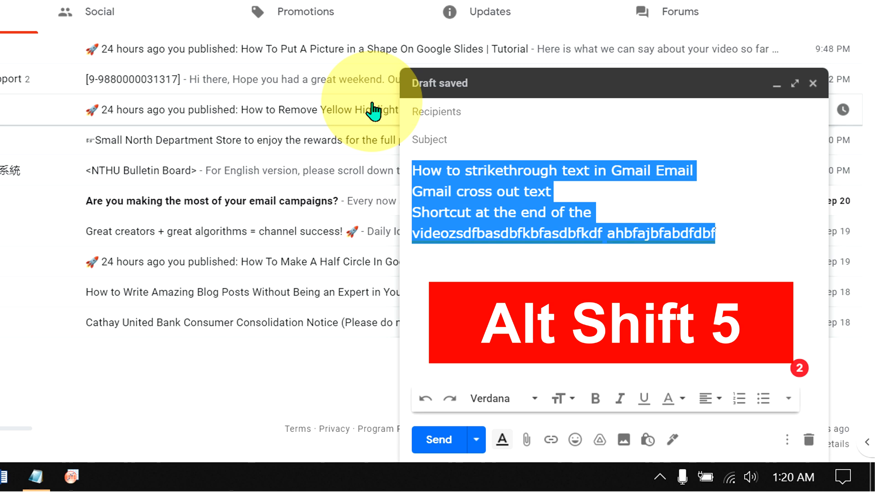